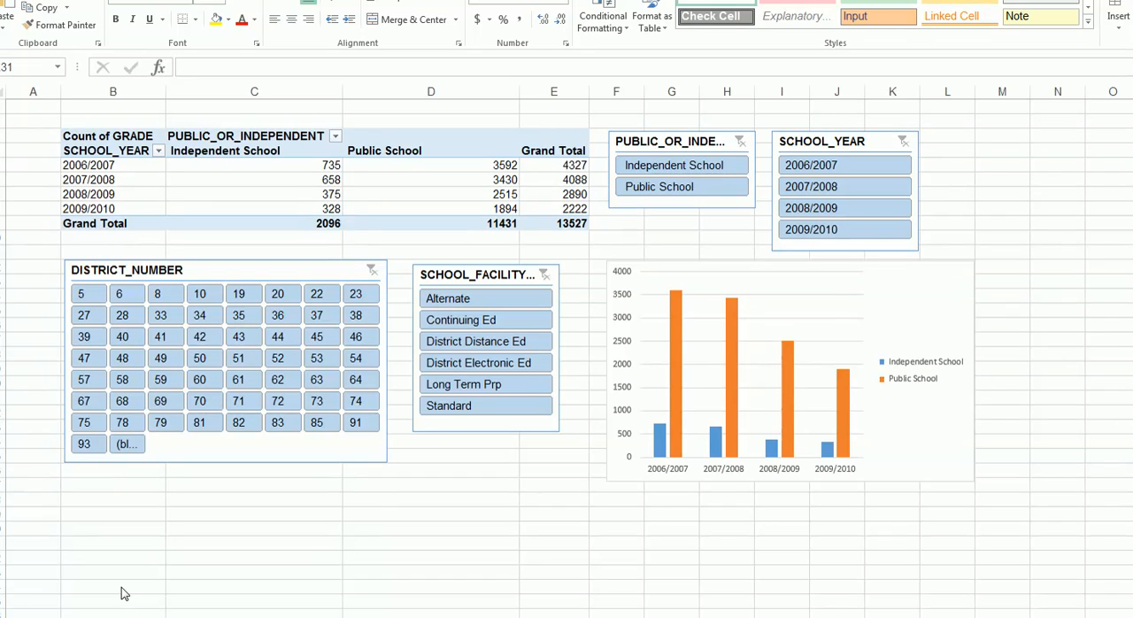
mouse_move(156, 488)
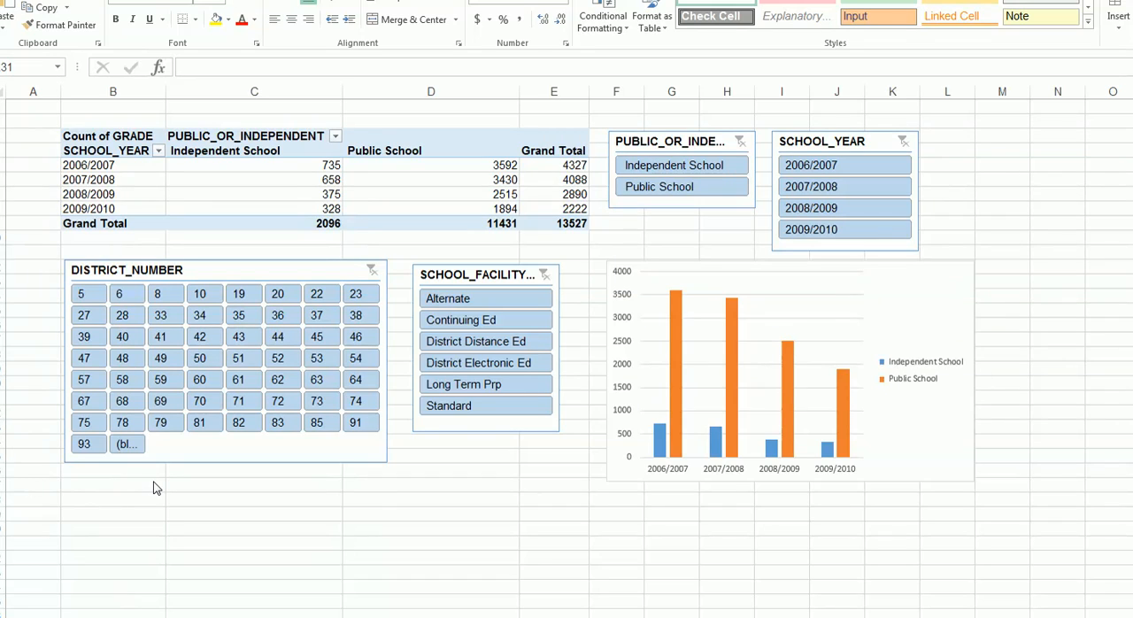
mouse_move(603, 354)
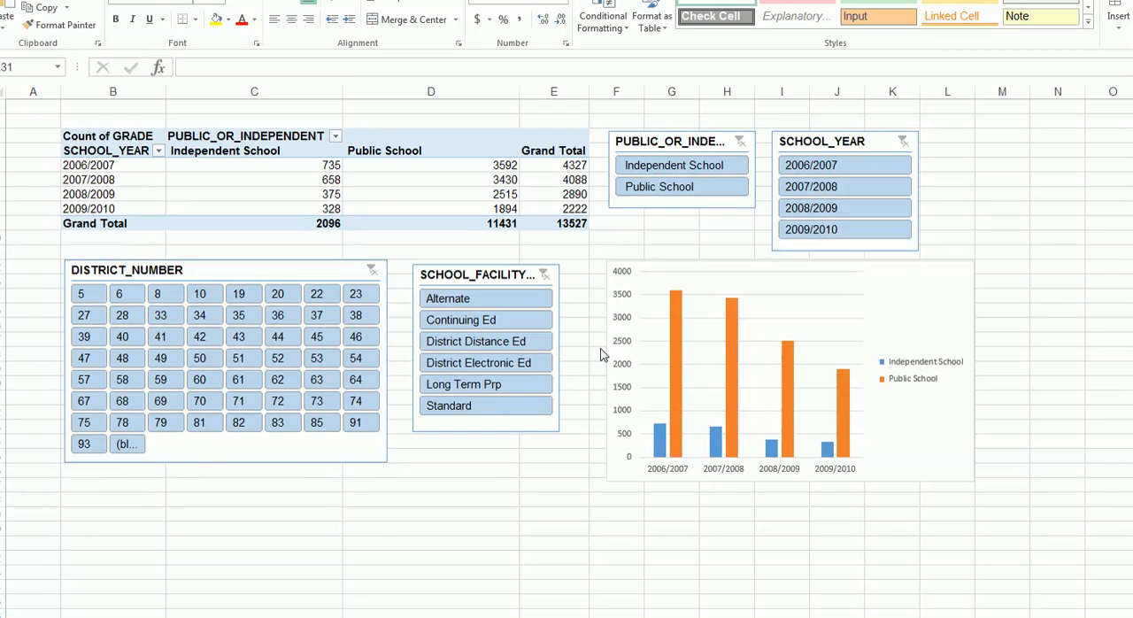
Uncheck 'Autofit column widths on update' in the school pivot table's PivotTable Options.
left_click(811, 165)
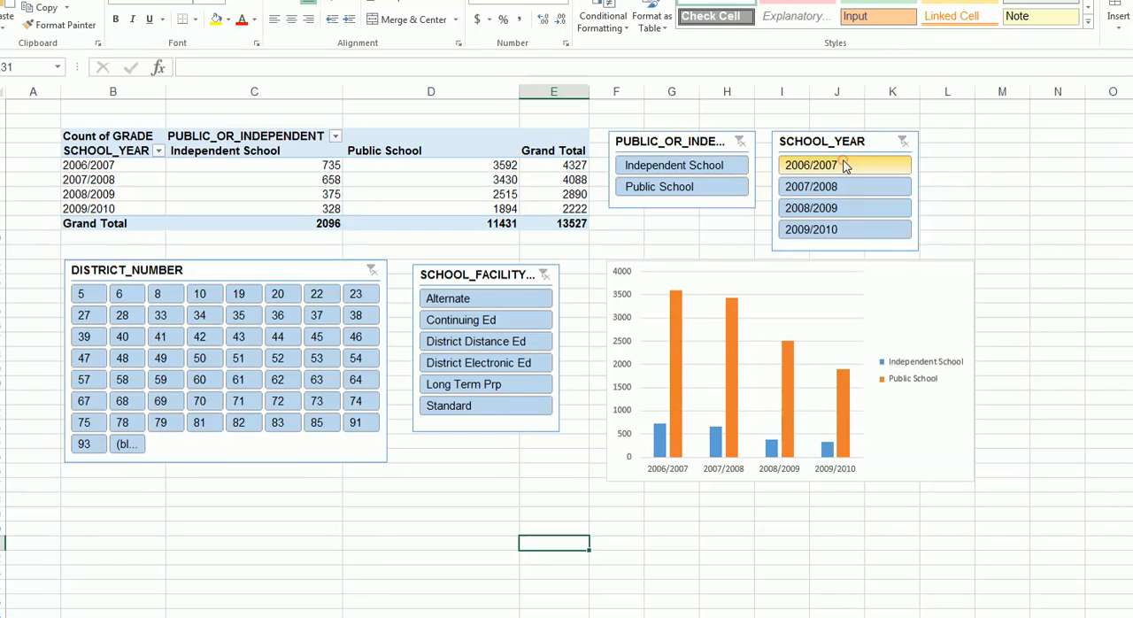
left_click(811, 186)
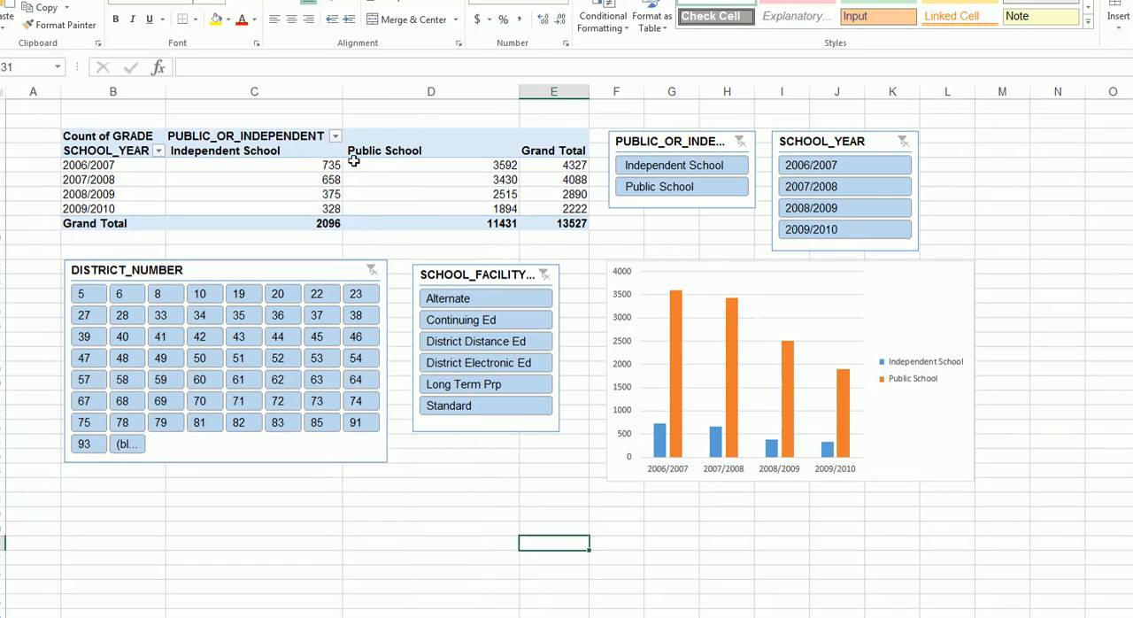
mouse_move(377, 232)
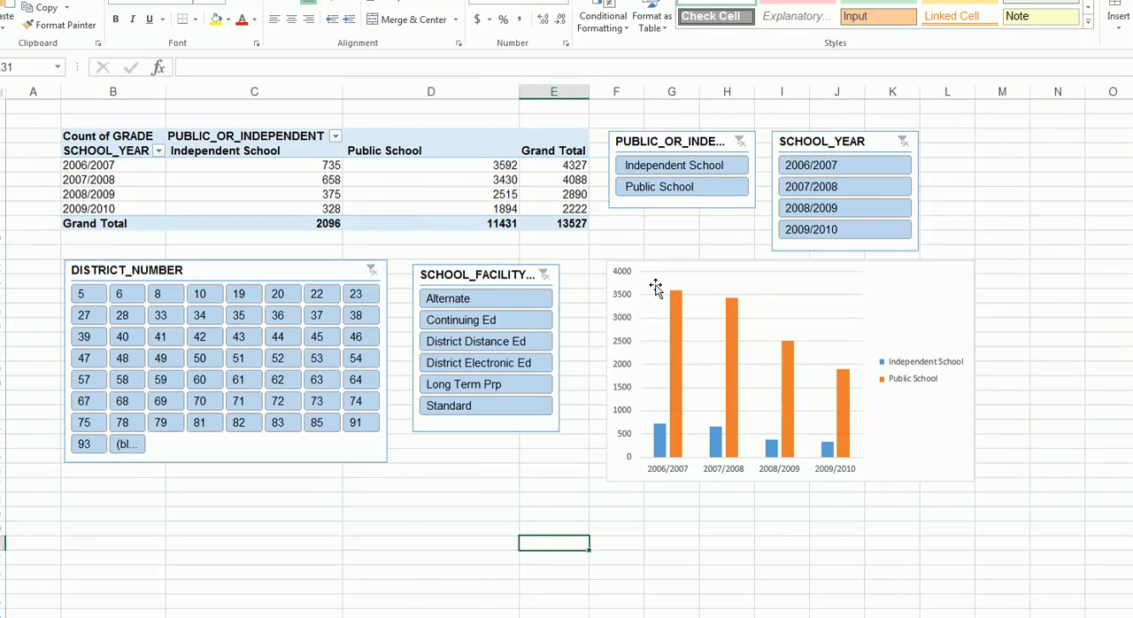
mouse_move(577, 305)
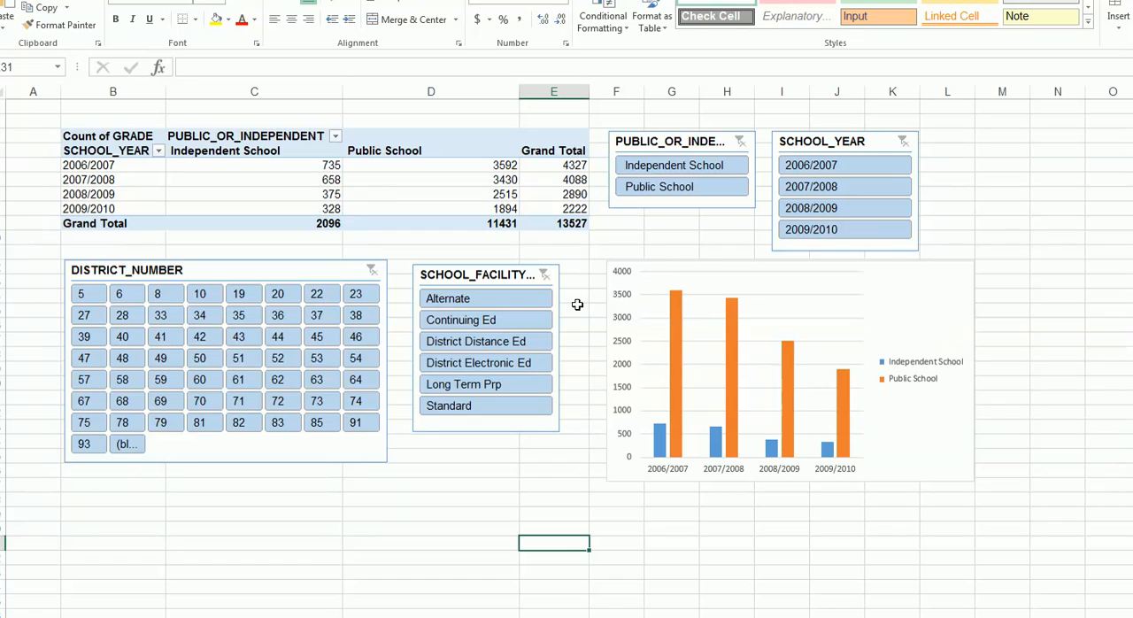
right_click(385, 194)
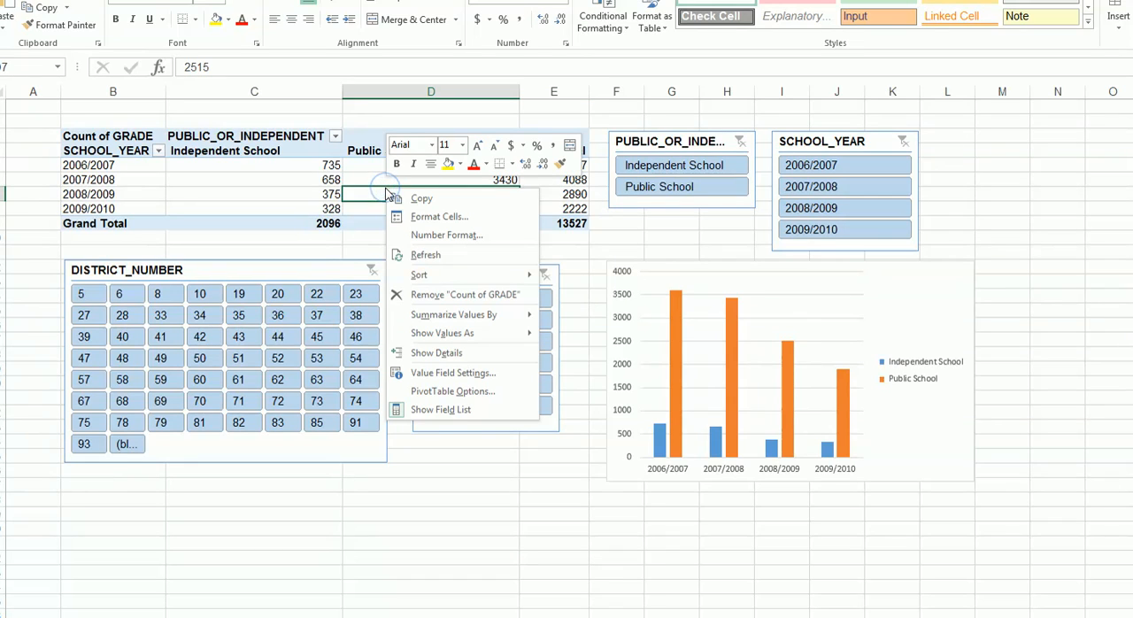
left_click(452, 390)
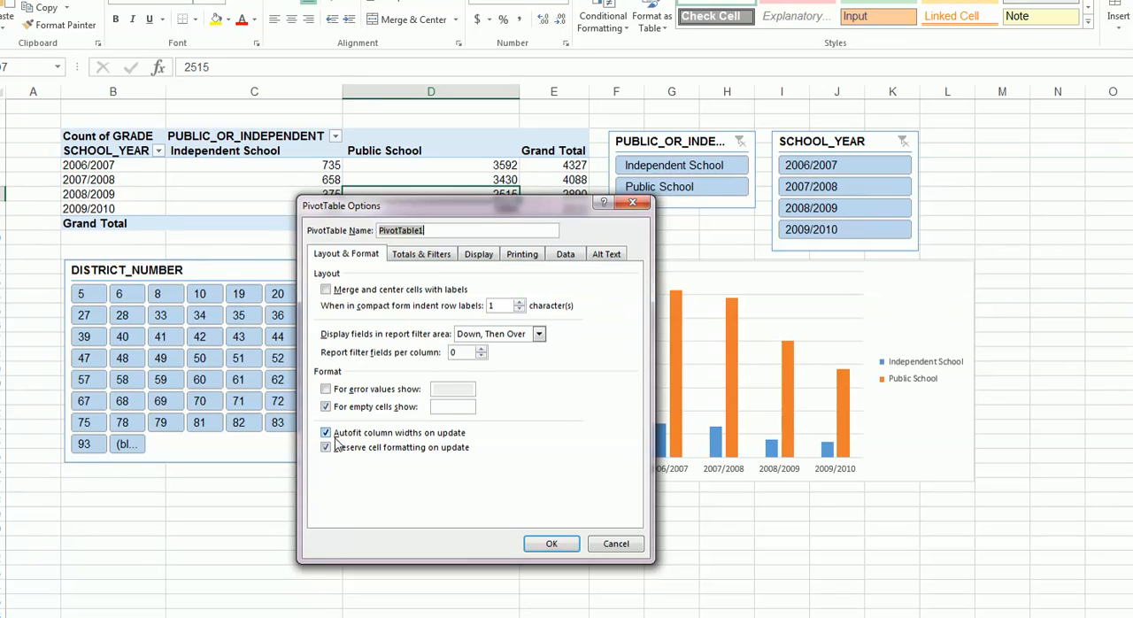
left_click(325, 432)
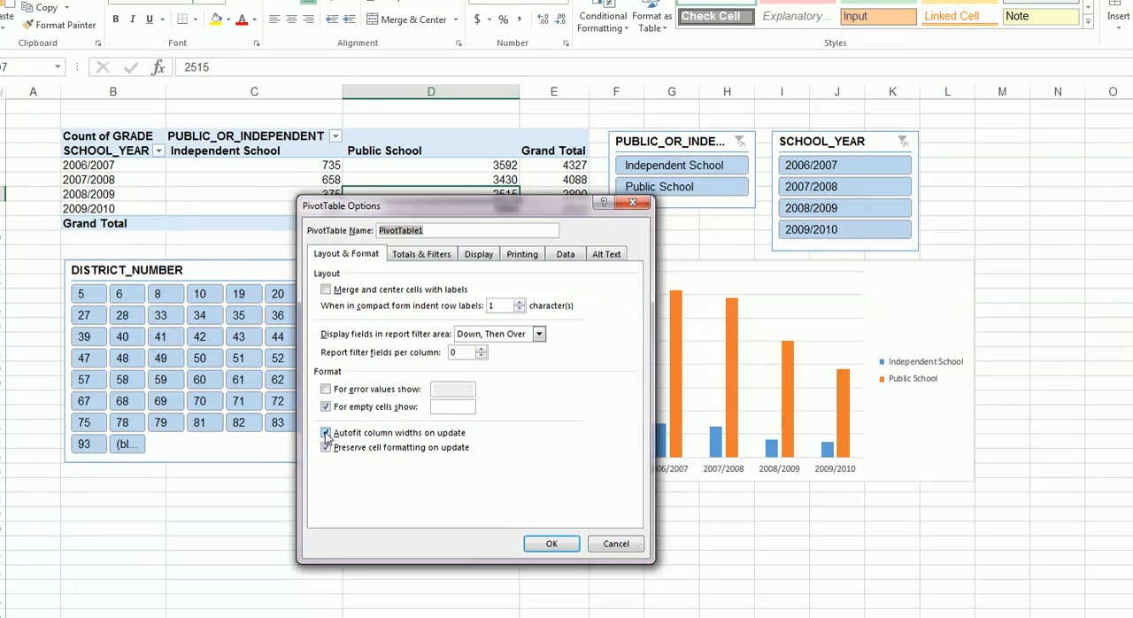
left_click(326, 433)
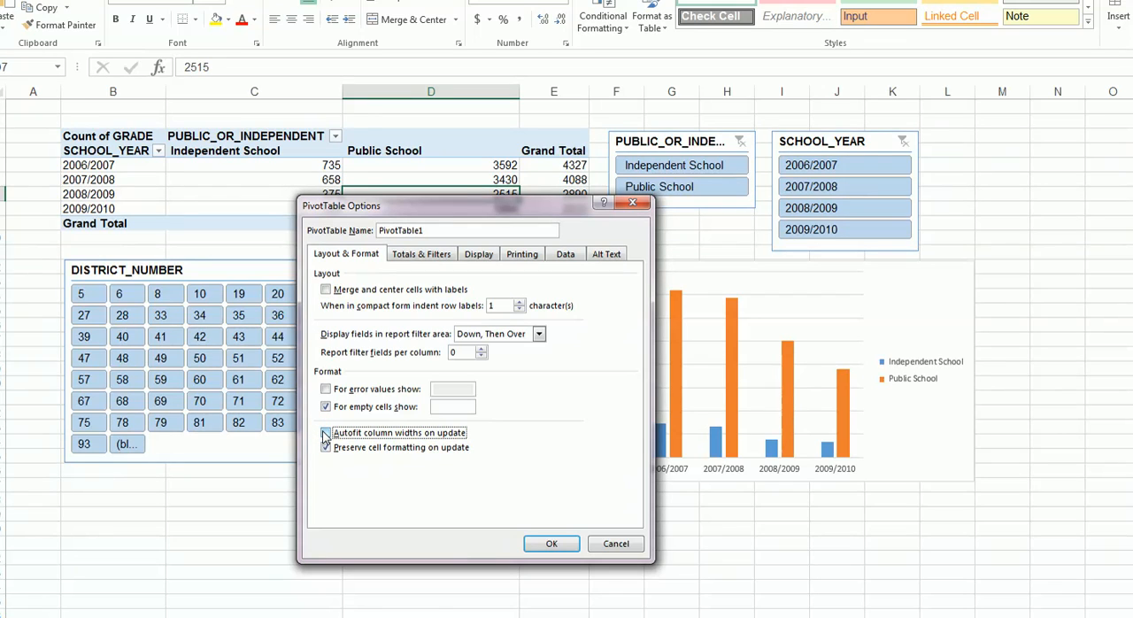
left_click(326, 433)
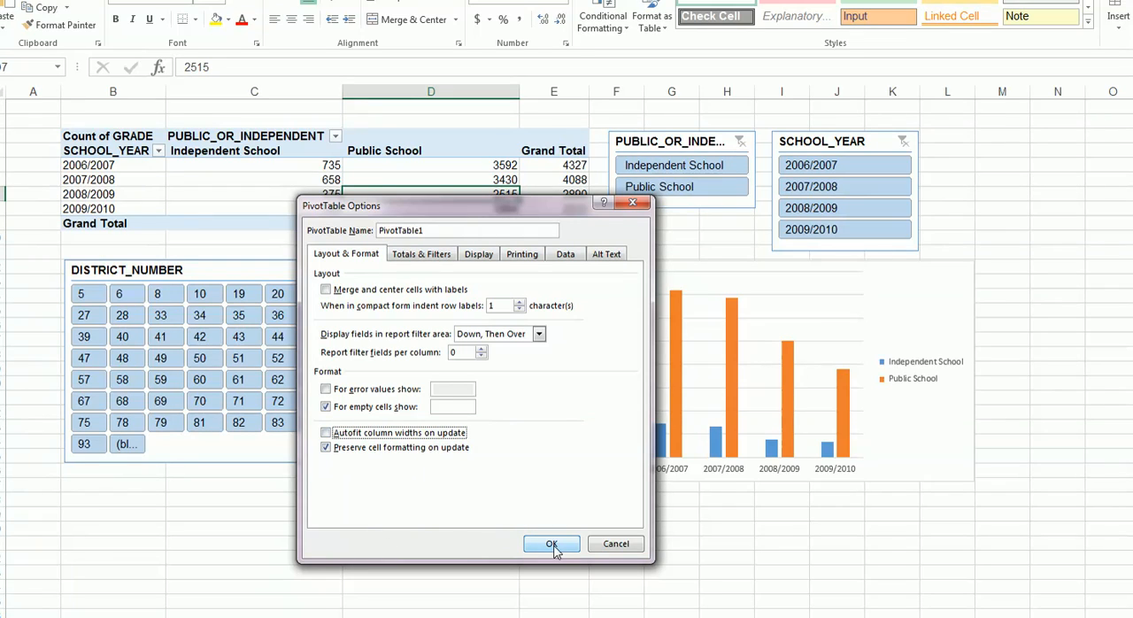
left_click(551, 544)
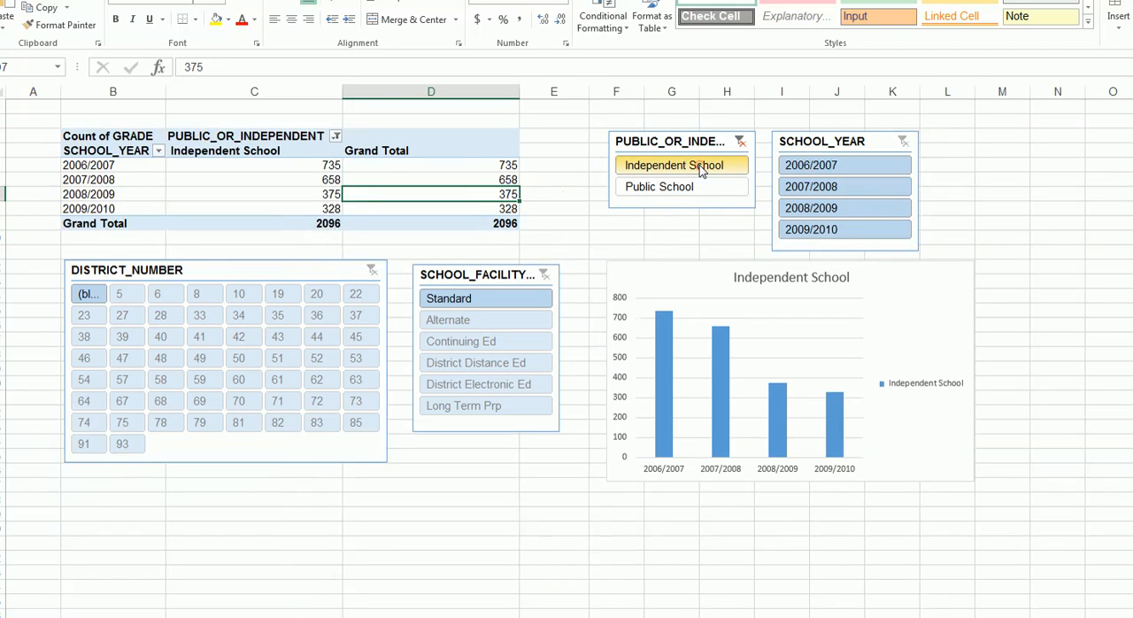
Filter the PUBLIC_OR_INDEPENDENT slicer to Public School, then Independent School, then clear it.
left_click(659, 185)
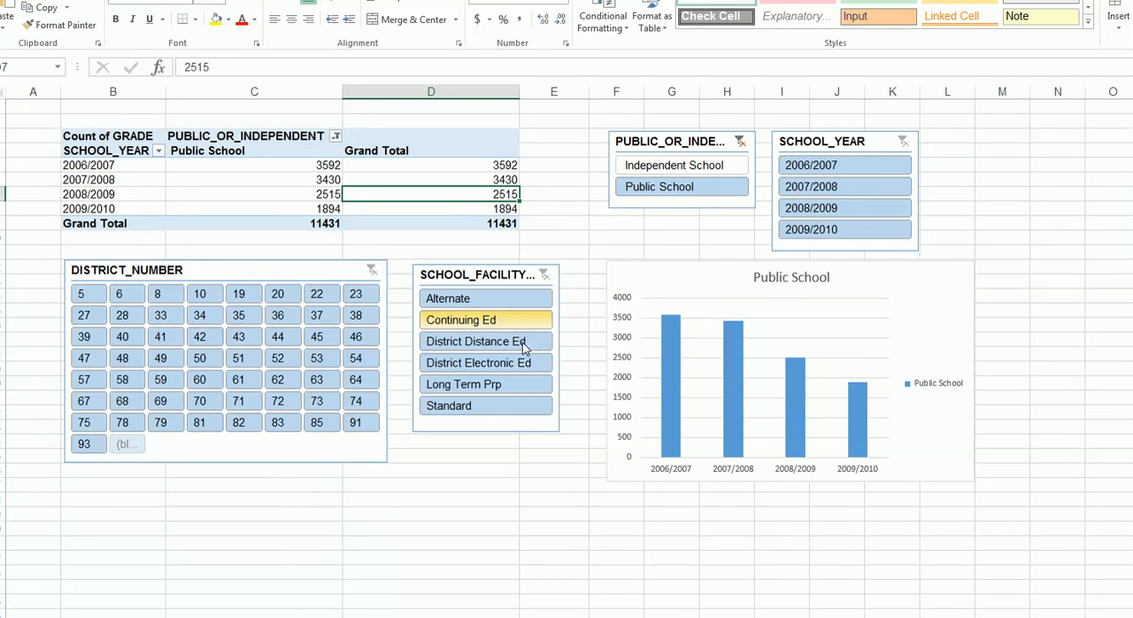
left_click(476, 341)
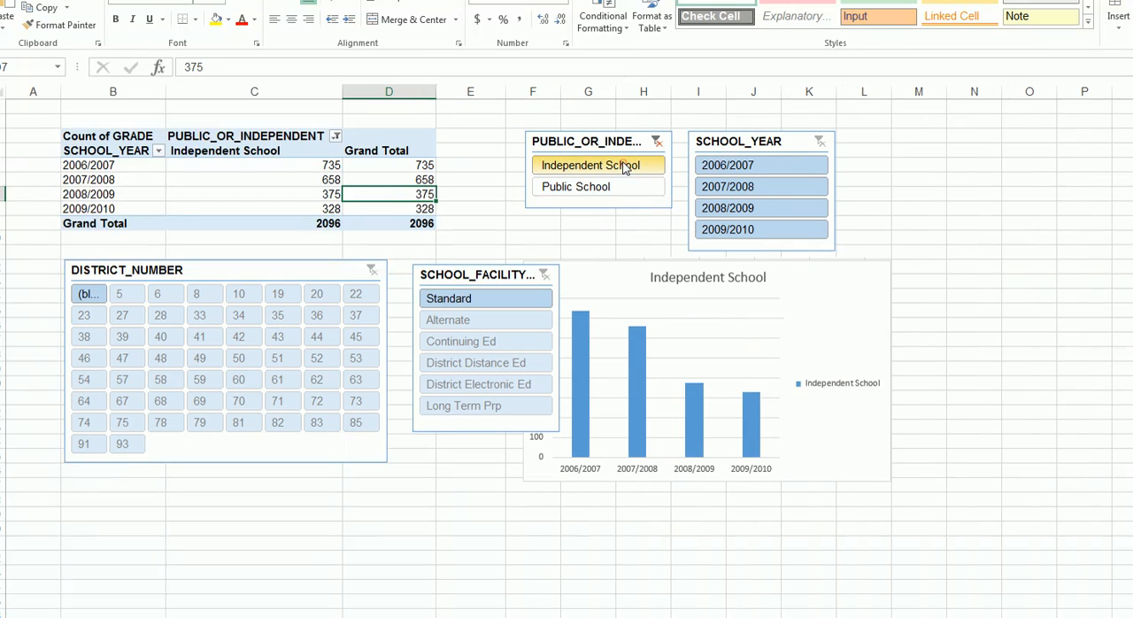
left_click(576, 186)
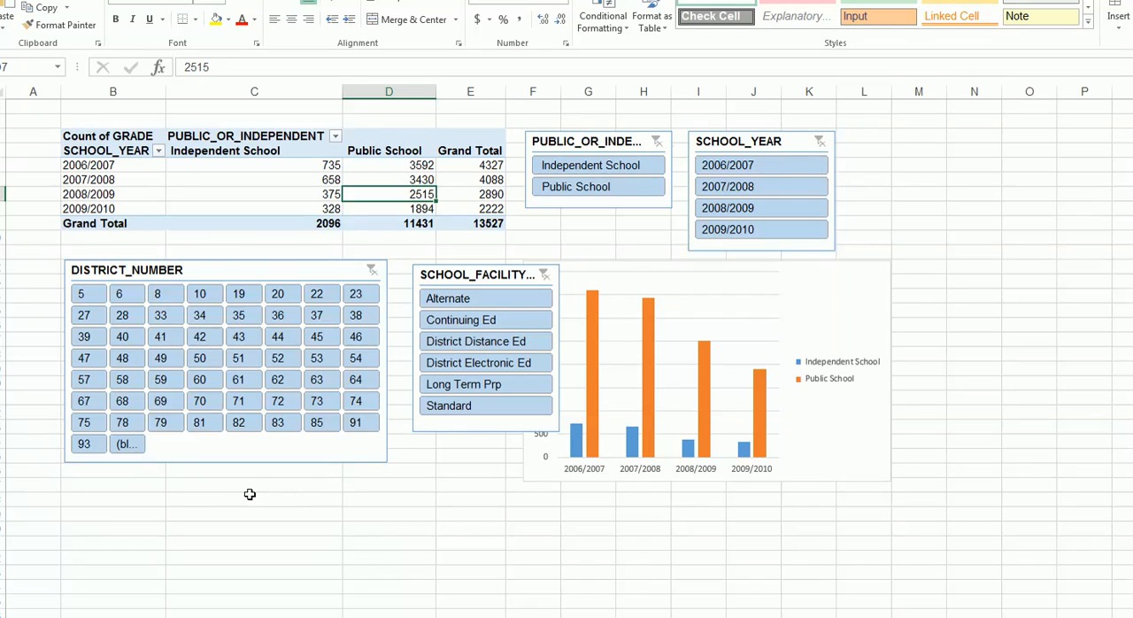
mouse_move(165, 492)
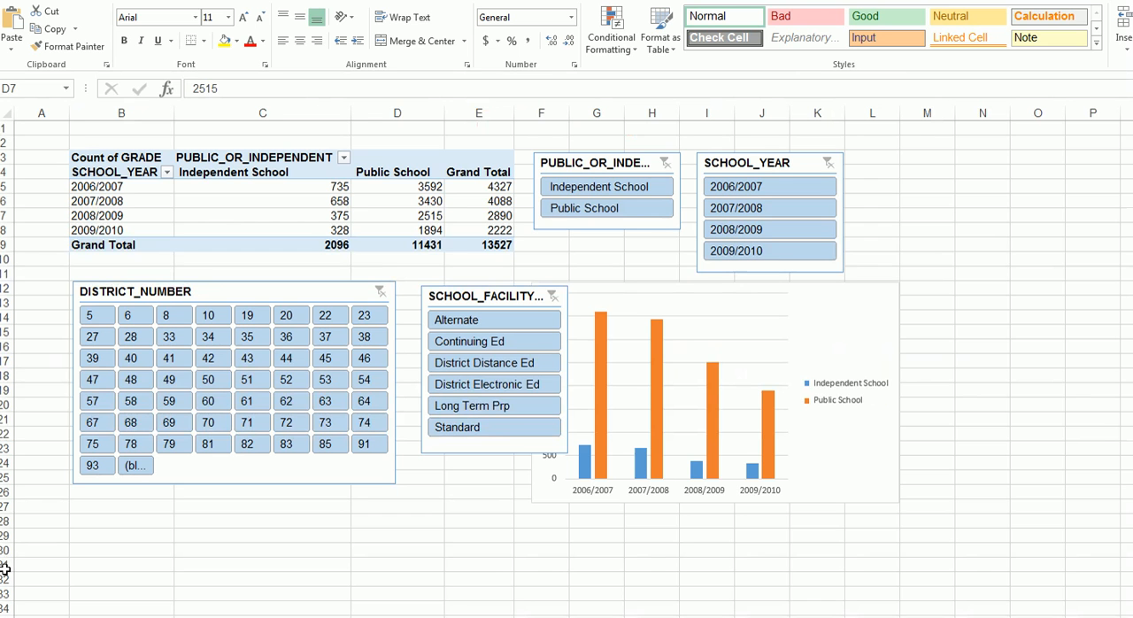
mouse_move(692, 398)
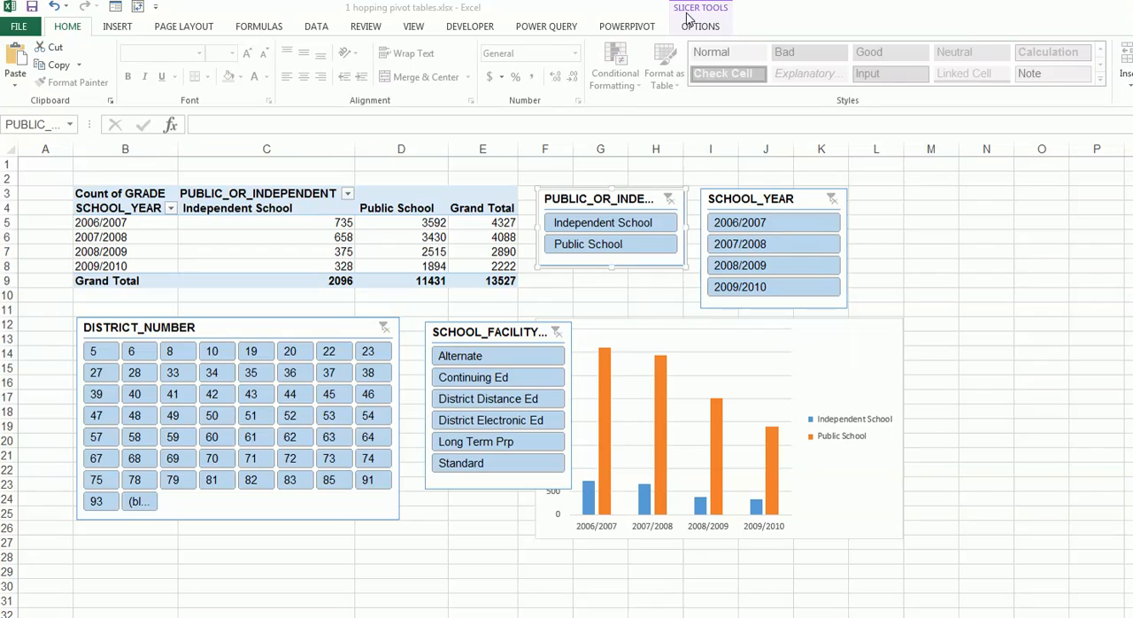
Expand the Slicer Styles gallery for the PUBLIC_OR_INDEPENDENT slicer.
left_click(700, 25)
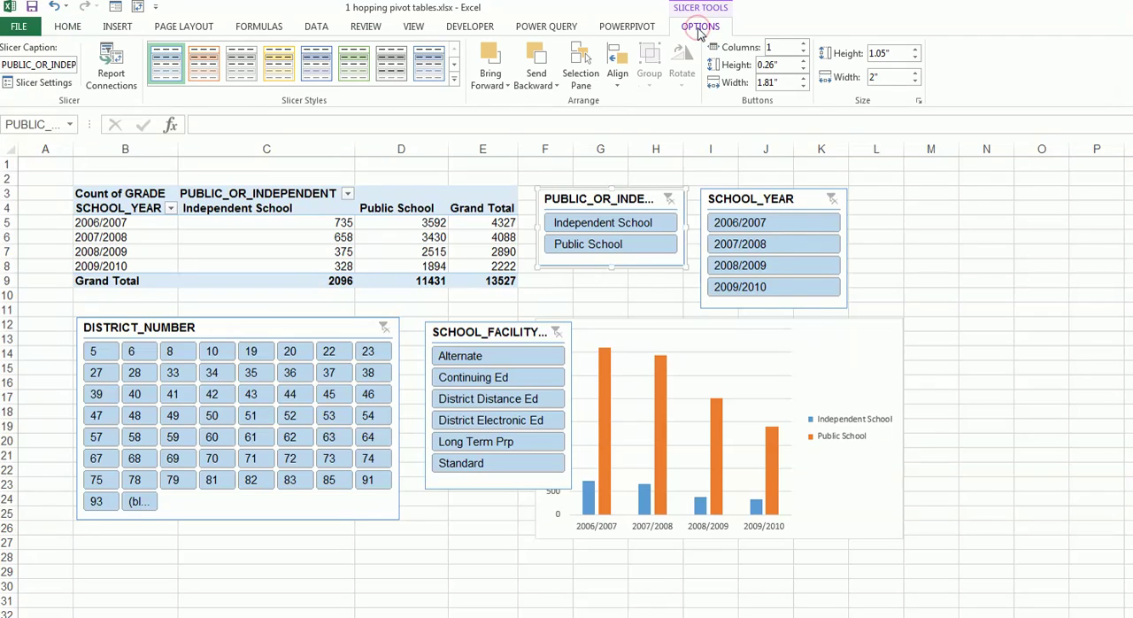
left_click(454, 87)
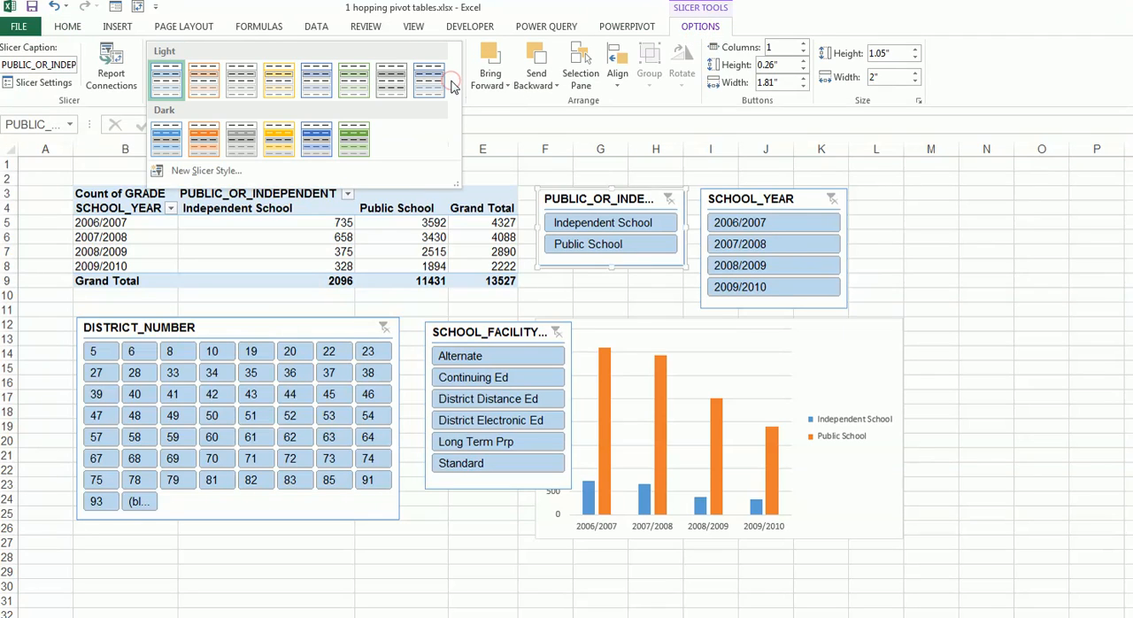
mouse_move(186, 115)
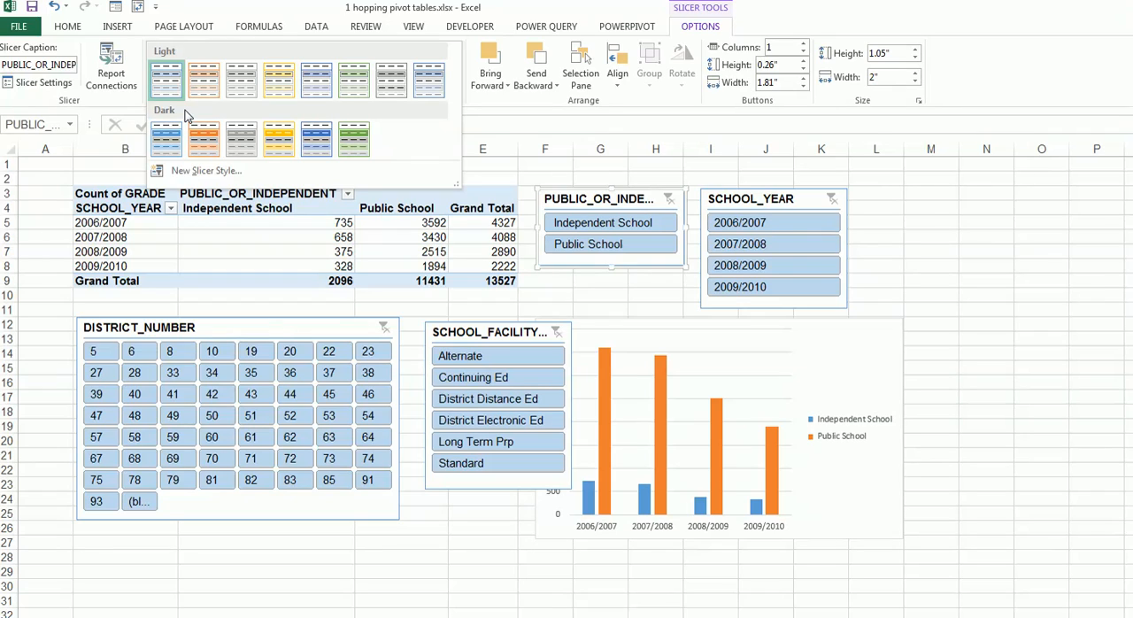
mouse_move(264, 179)
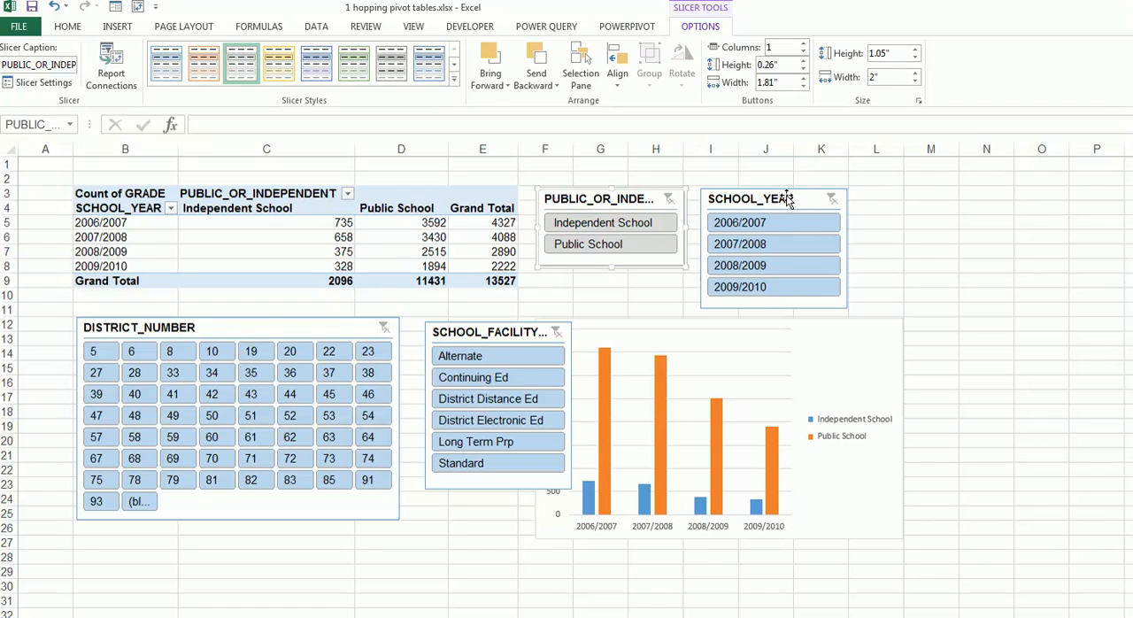
Apply a dark orange style to the SCHOOL_YEAR slicer and a gray style to SCHOOL_FACILITY_TYPE.
left_click(454, 80)
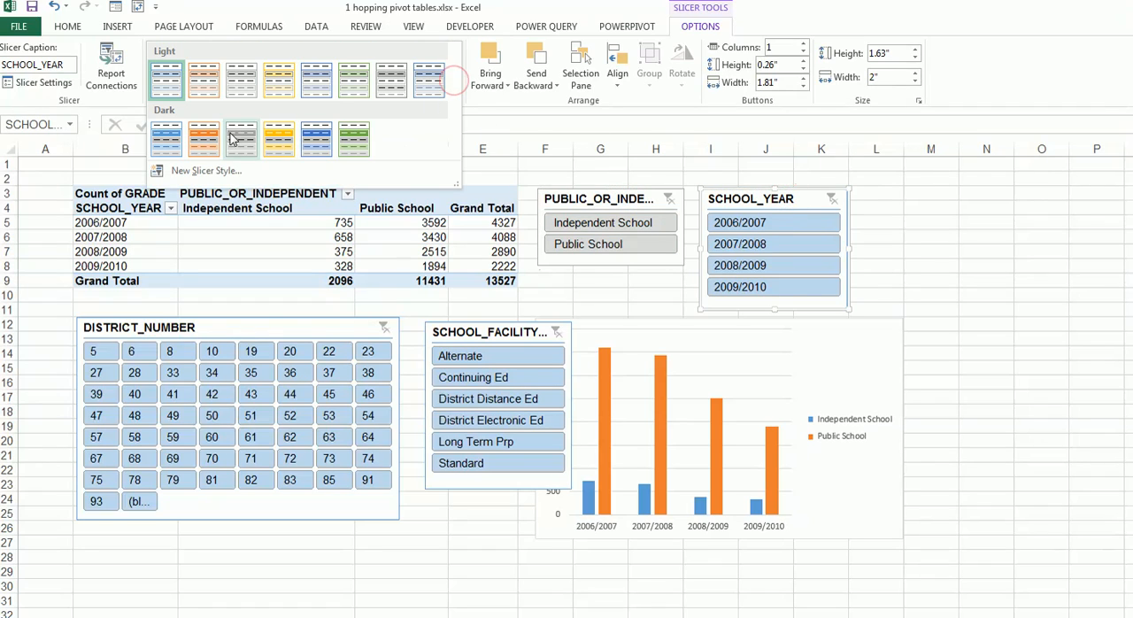
left_click(576, 279)
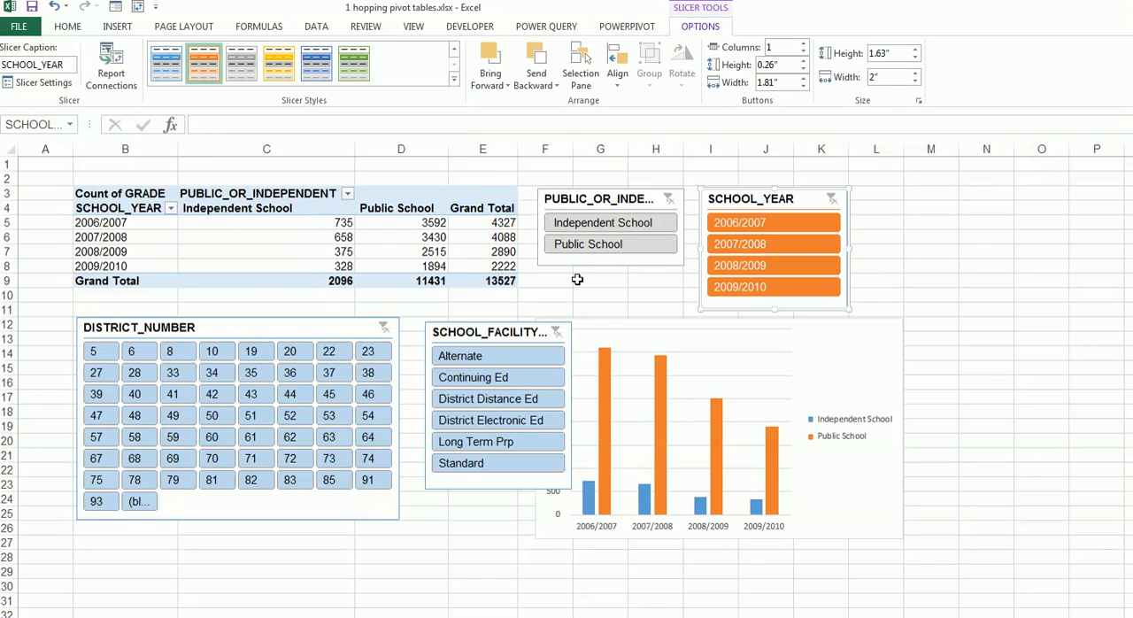
left_click(490, 332)
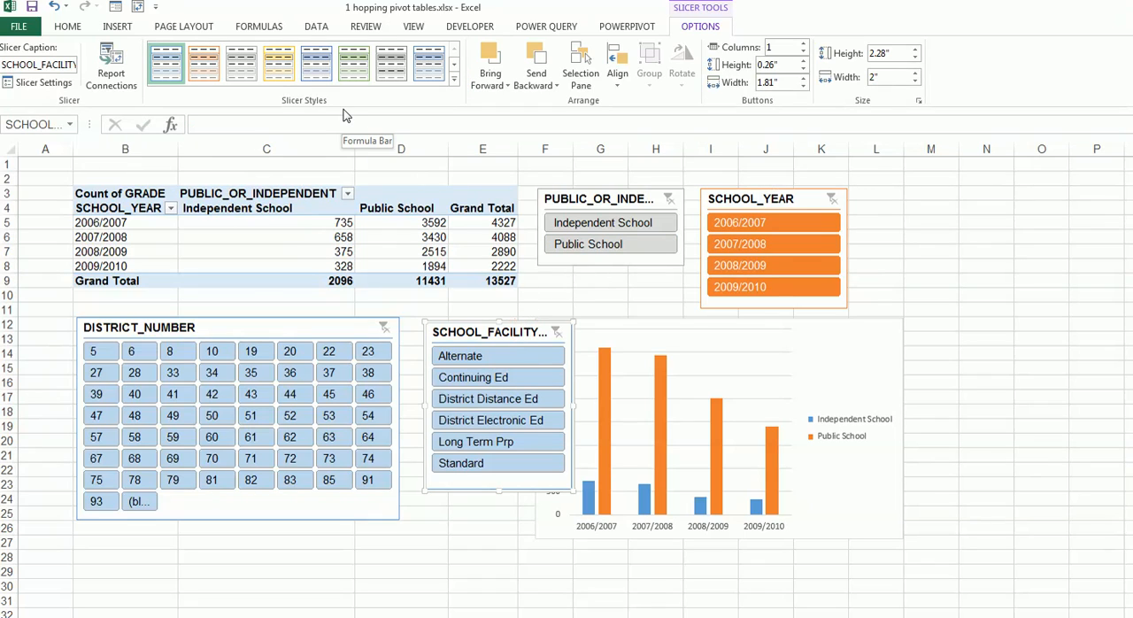
mouse_move(736, 321)
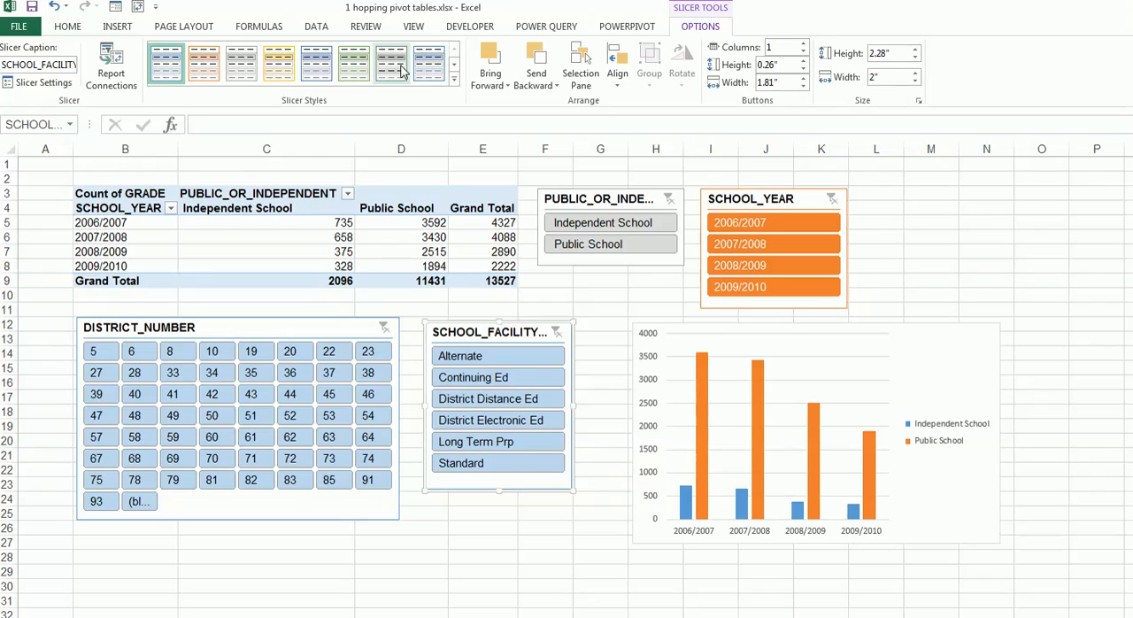
left_click(390, 63)
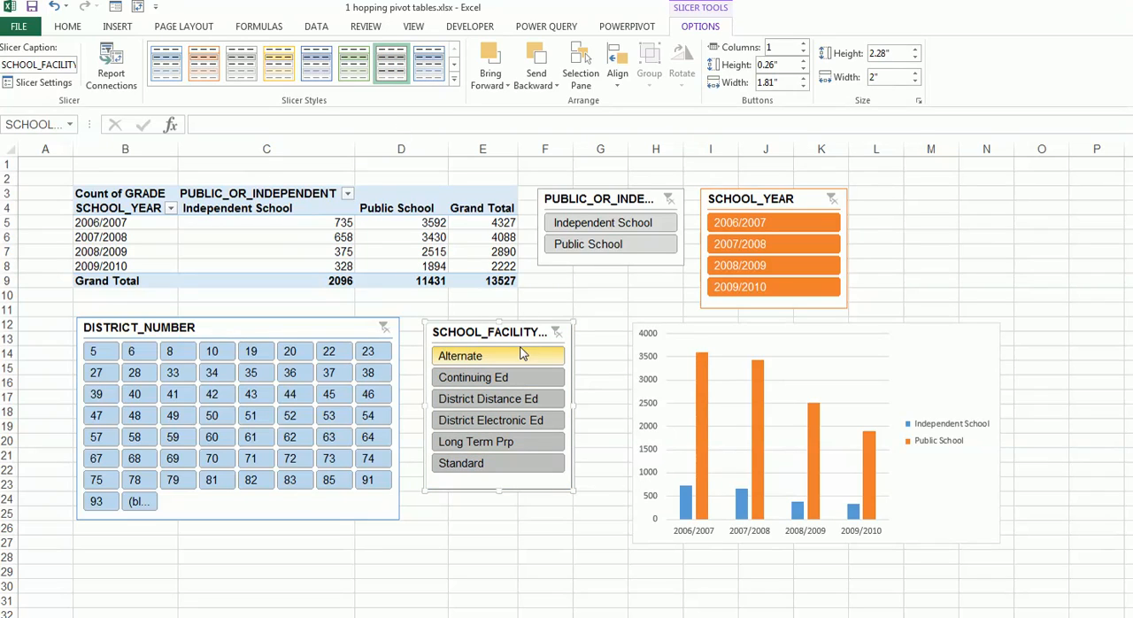
mouse_move(496, 332)
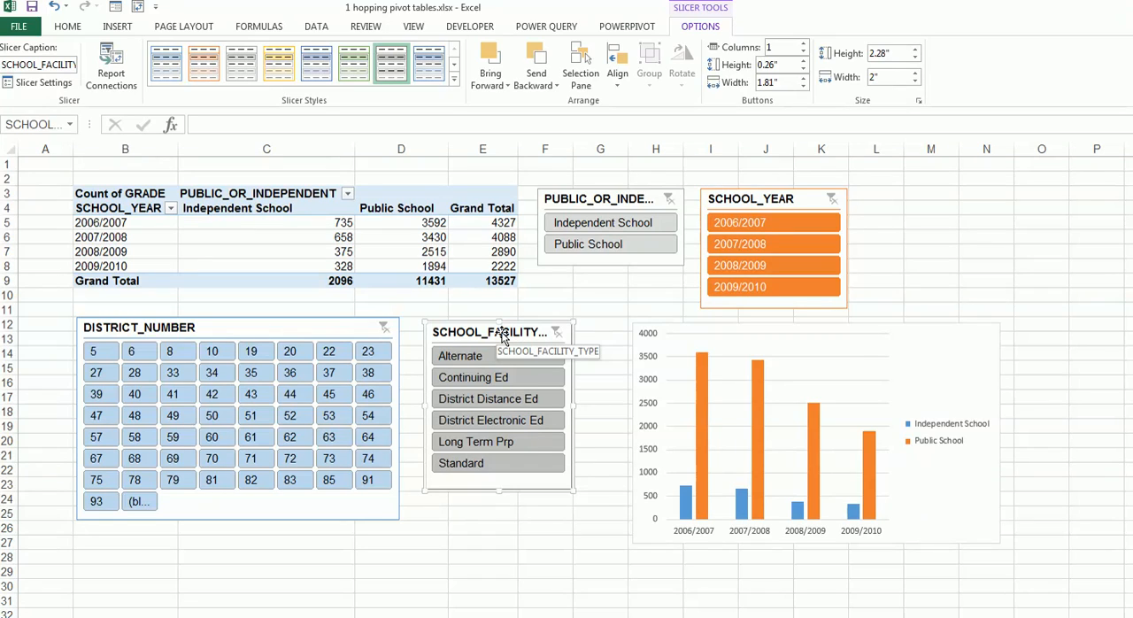
mouse_move(509, 374)
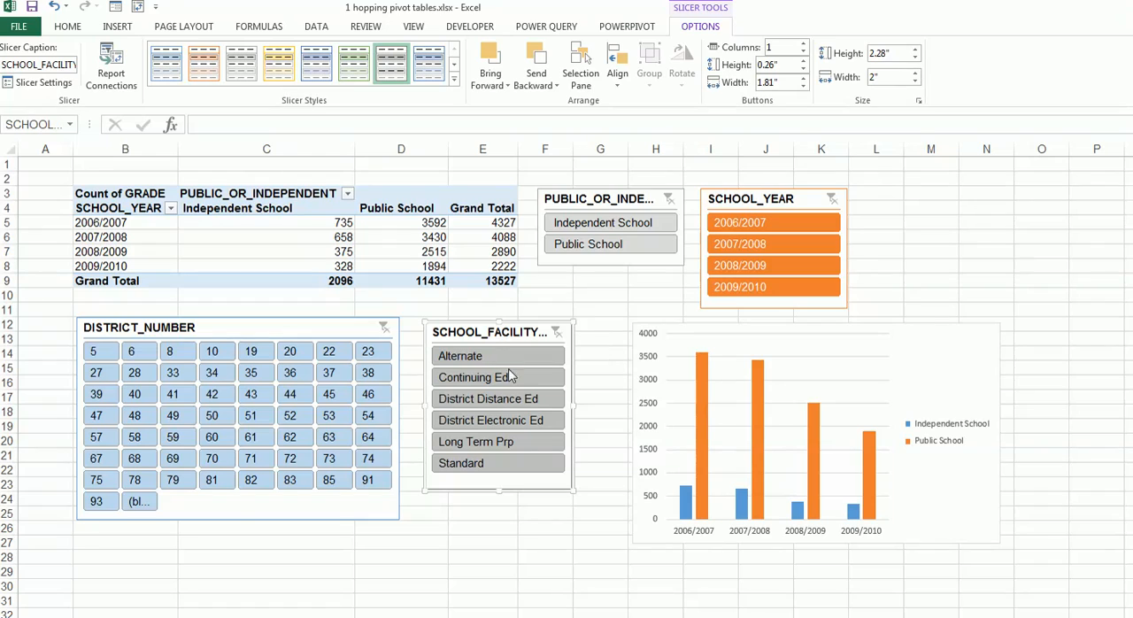
left_click(139, 327)
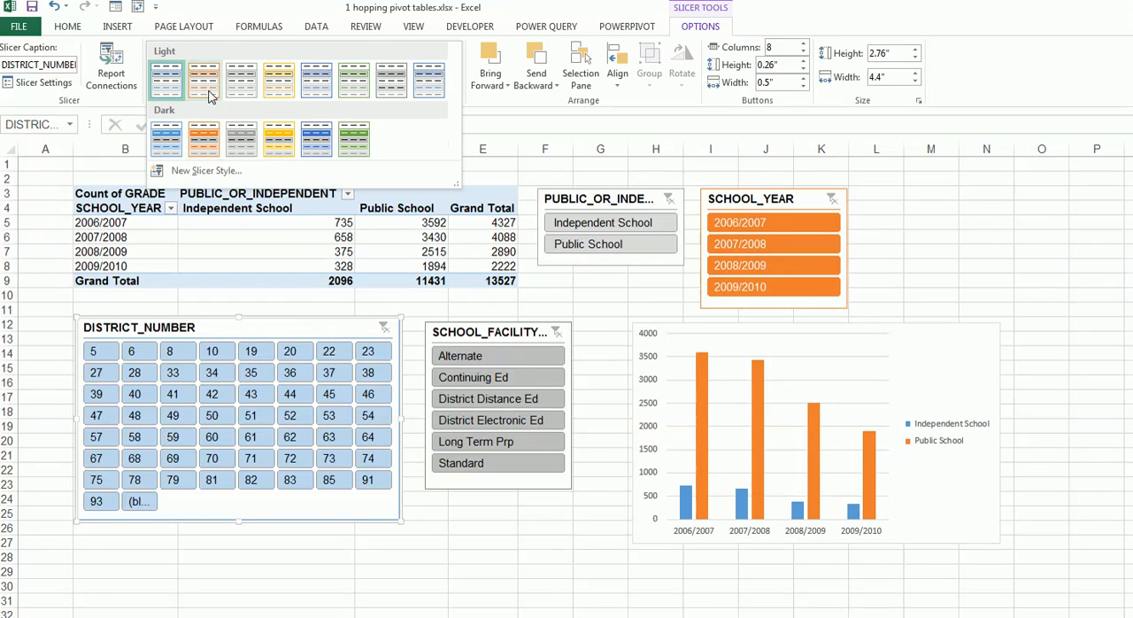
Apply the yellow light slicer style to the DISTRICT_NUMBER slicer and deselect it.
left_click(277, 80)
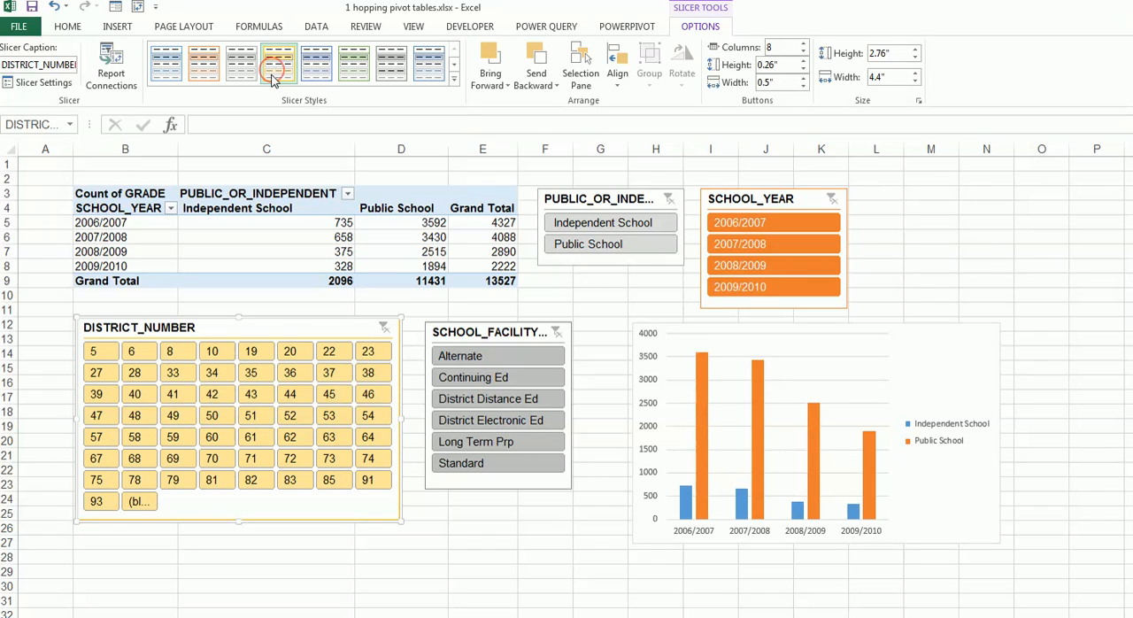
left_click(278, 63)
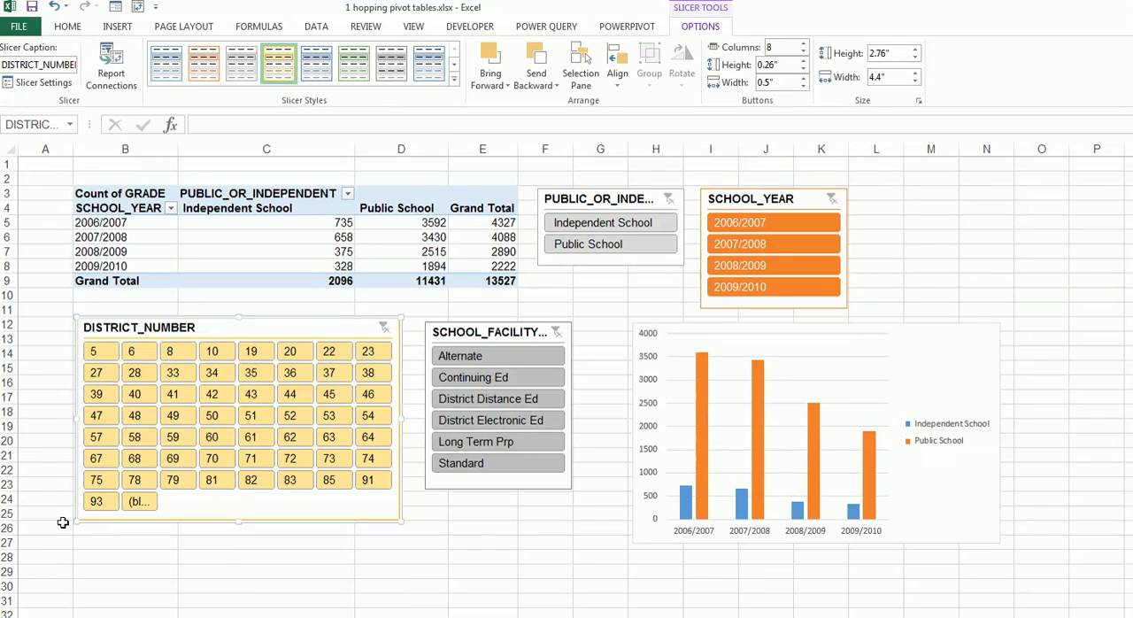